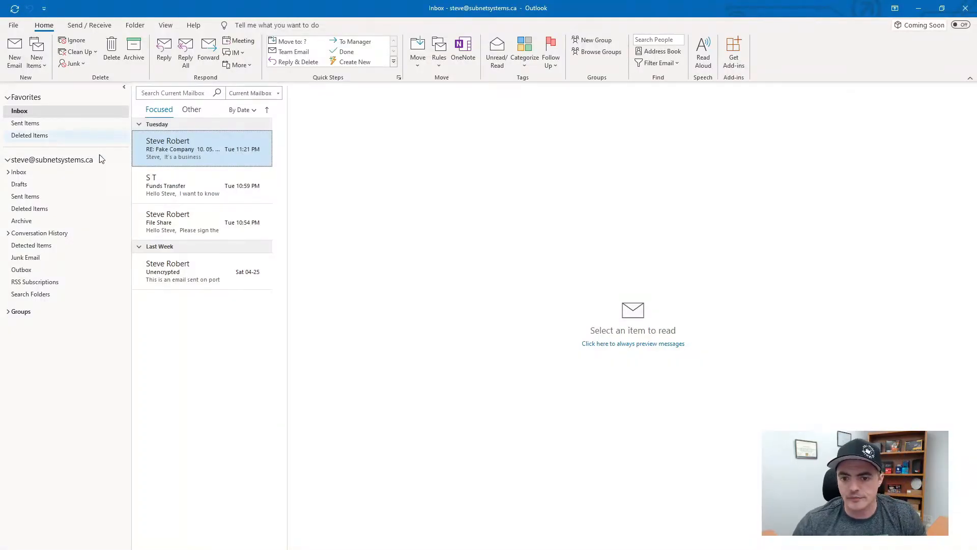
# Open the 'RE: Fake Company 10. 05. 2019' message and preview its Proposals.docx link.
pyautogui.click(188, 148)
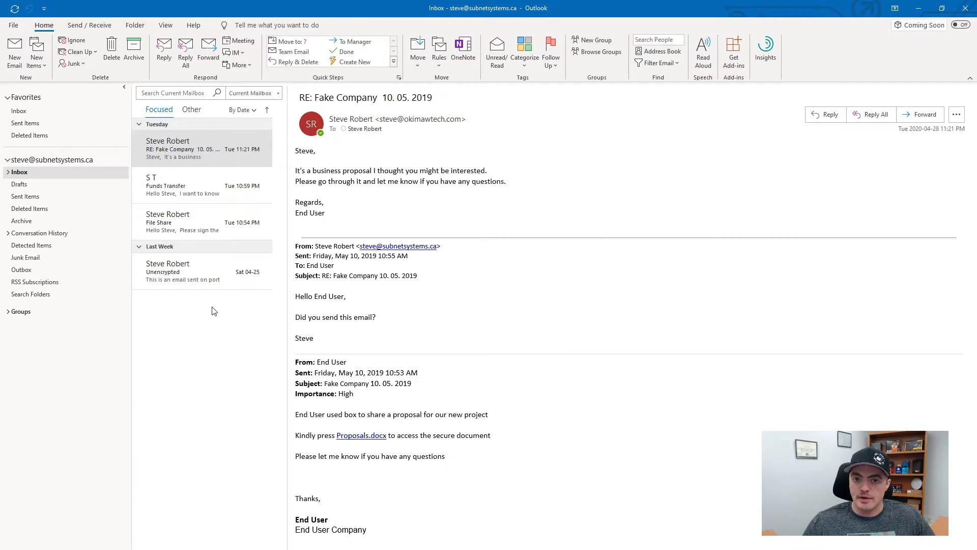
pyautogui.moveTo(210, 310)
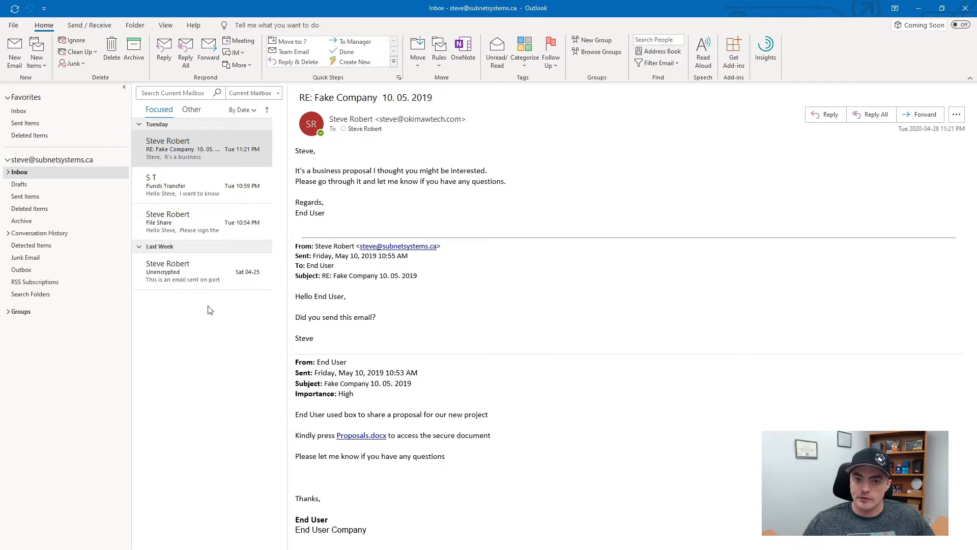
pyautogui.moveTo(446, 386)
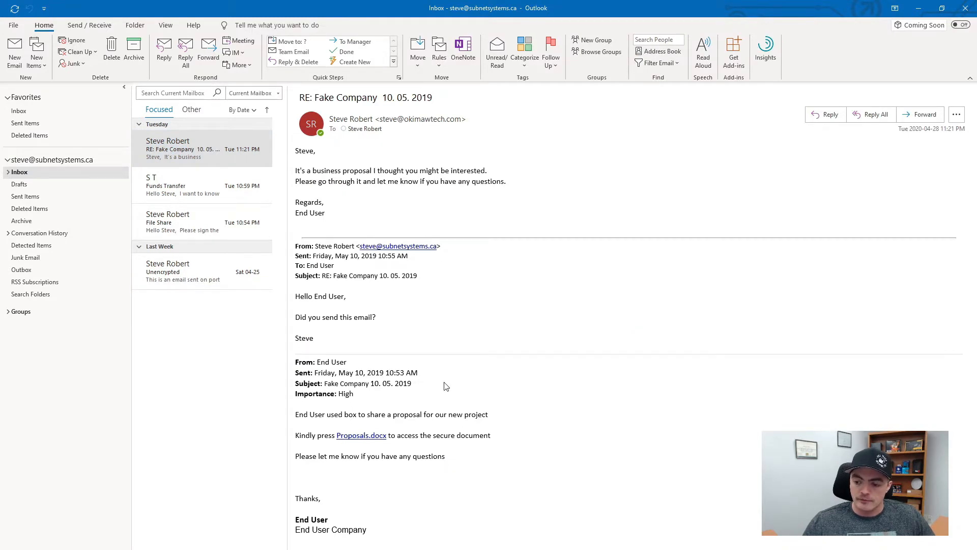
pyautogui.moveTo(360, 438)
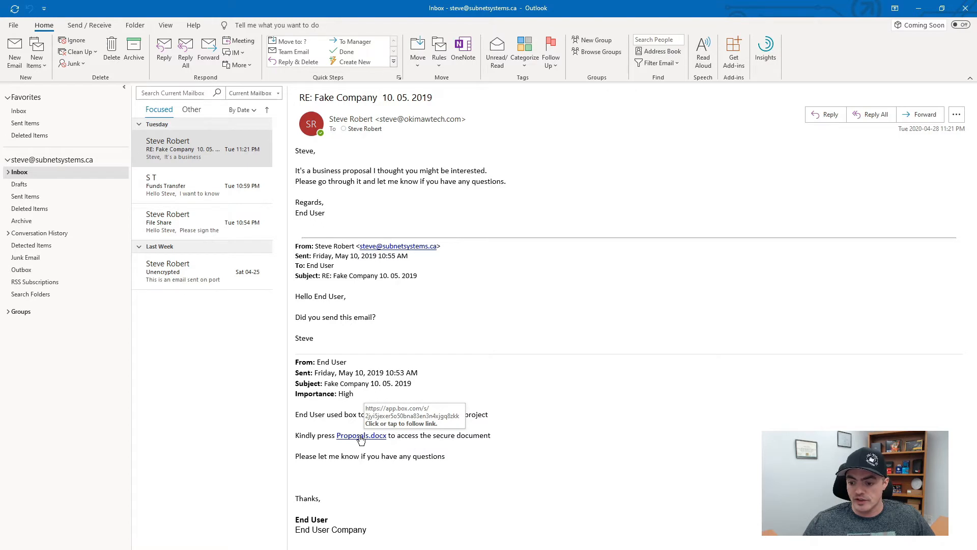
pyautogui.moveTo(352, 428)
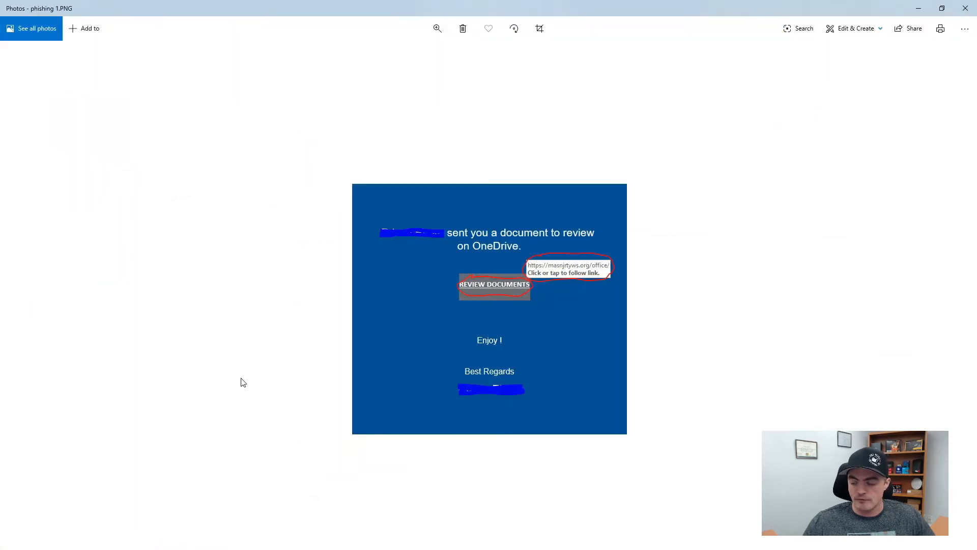
pyautogui.moveTo(284, 255)
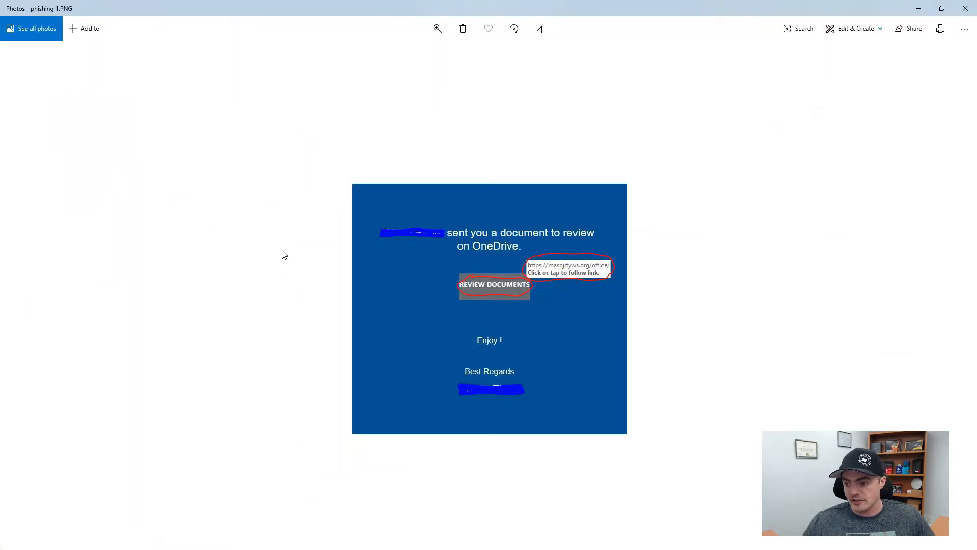
pyautogui.moveTo(268, 252)
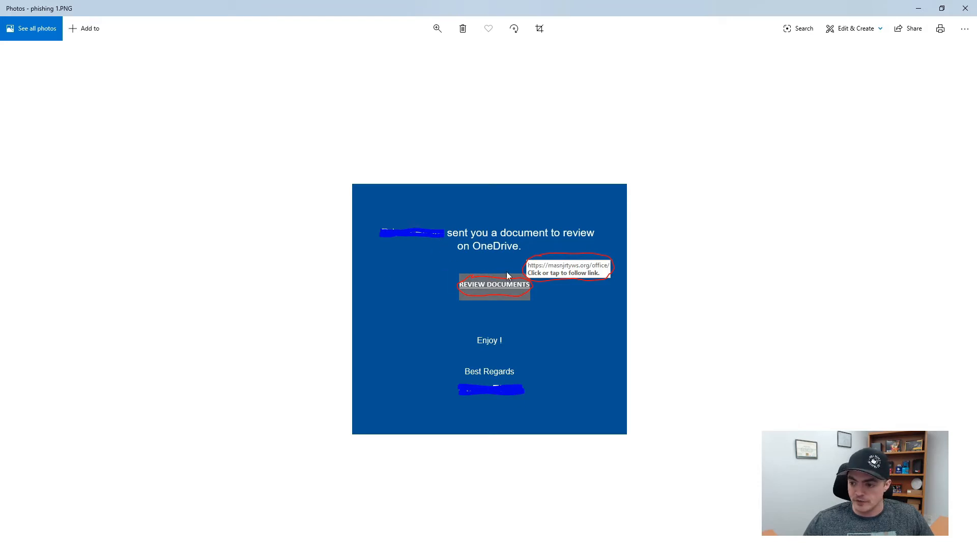
pyautogui.moveTo(569, 272)
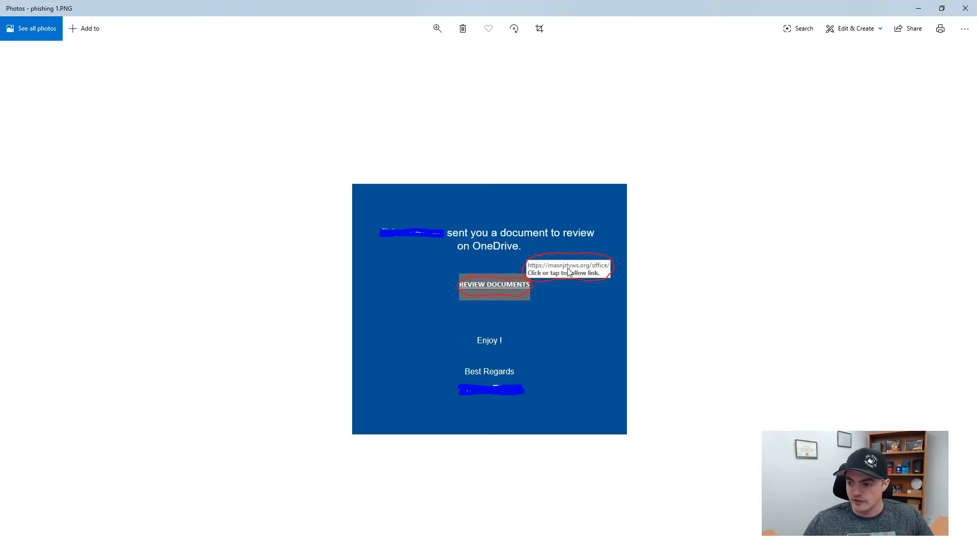
pyautogui.moveTo(497, 264)
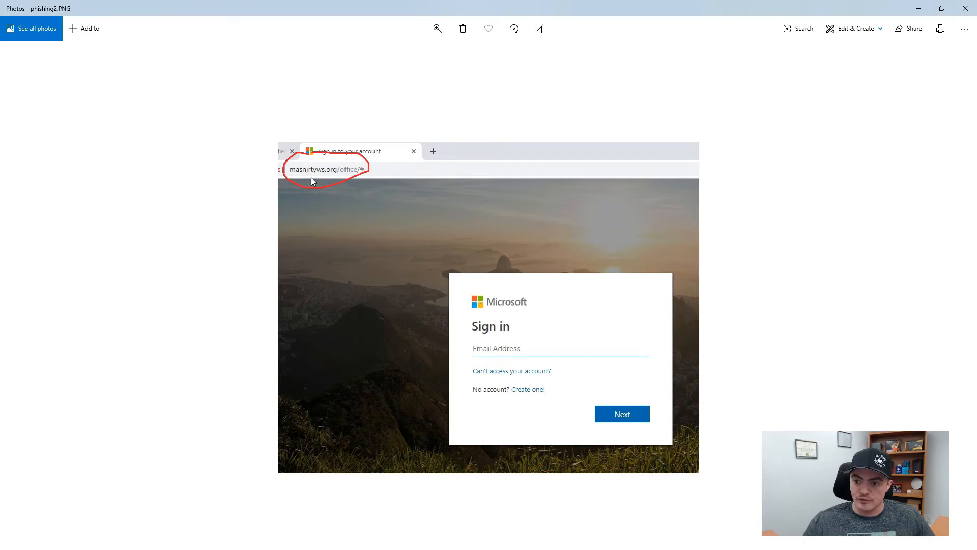
pyautogui.moveTo(485, 342)
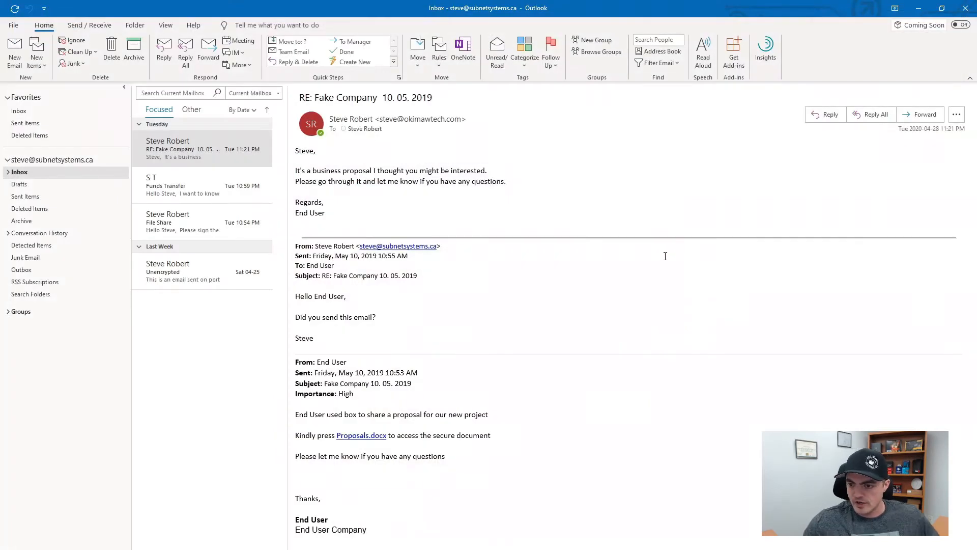
pyautogui.moveTo(361, 435)
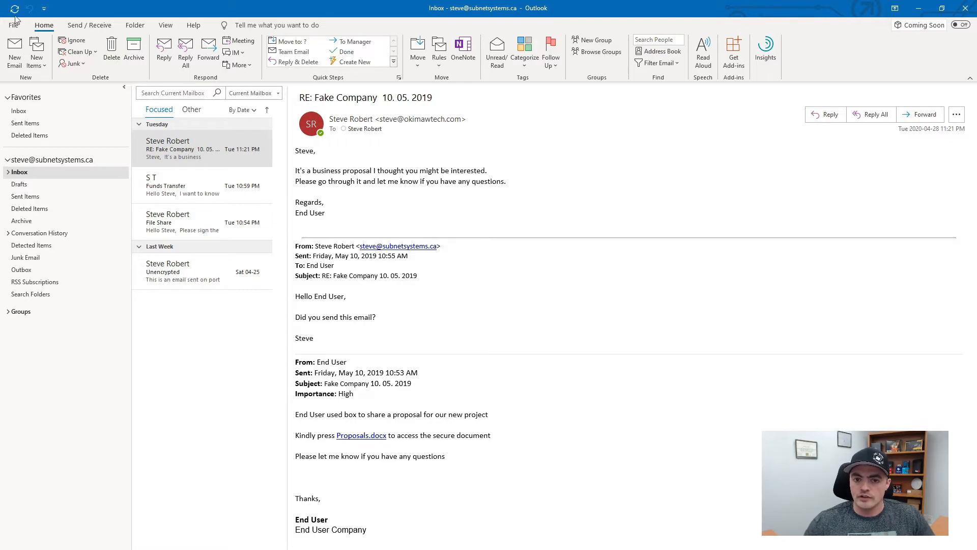
pyautogui.click(15, 25)
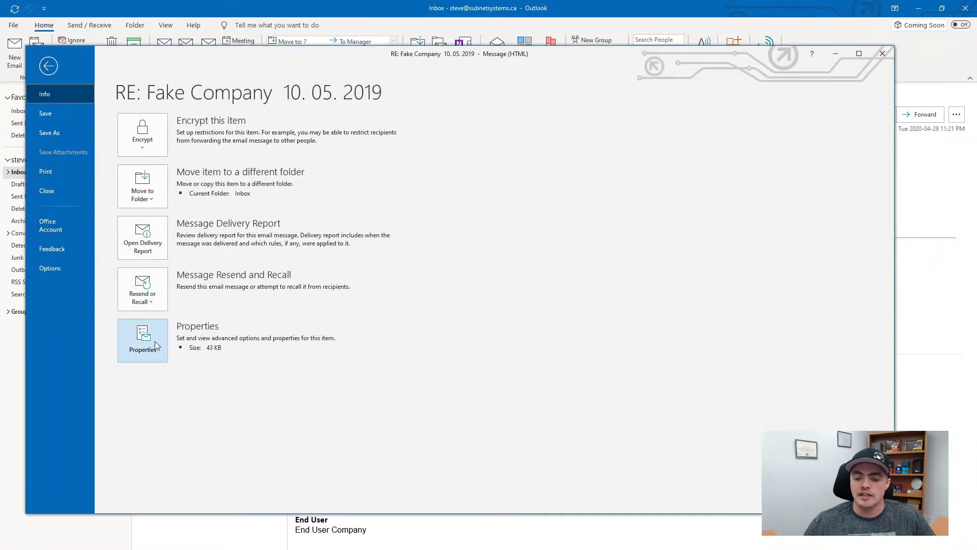
pyautogui.click(142, 340)
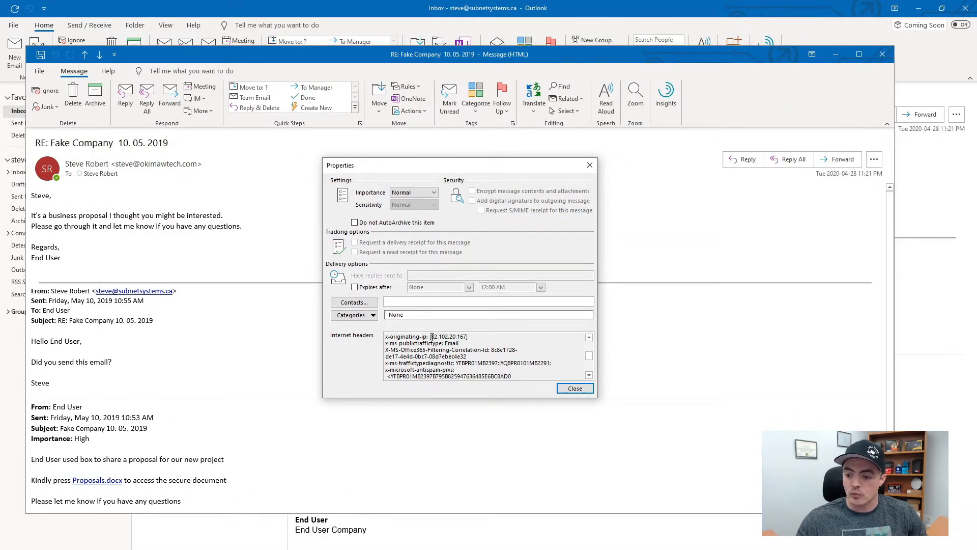
pyautogui.moveTo(427, 343)
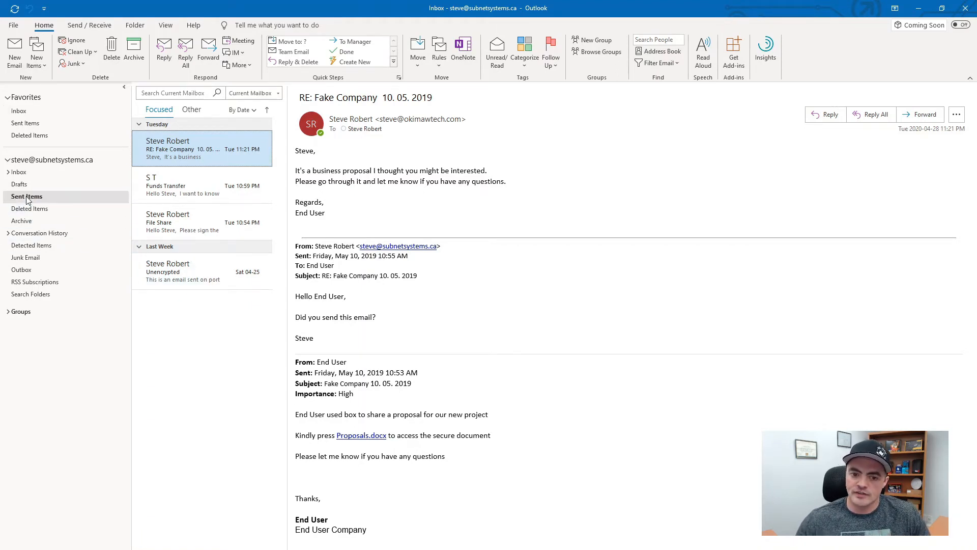
# Open the Sent Items folder to review what the mailbox sent.
pyautogui.click(27, 196)
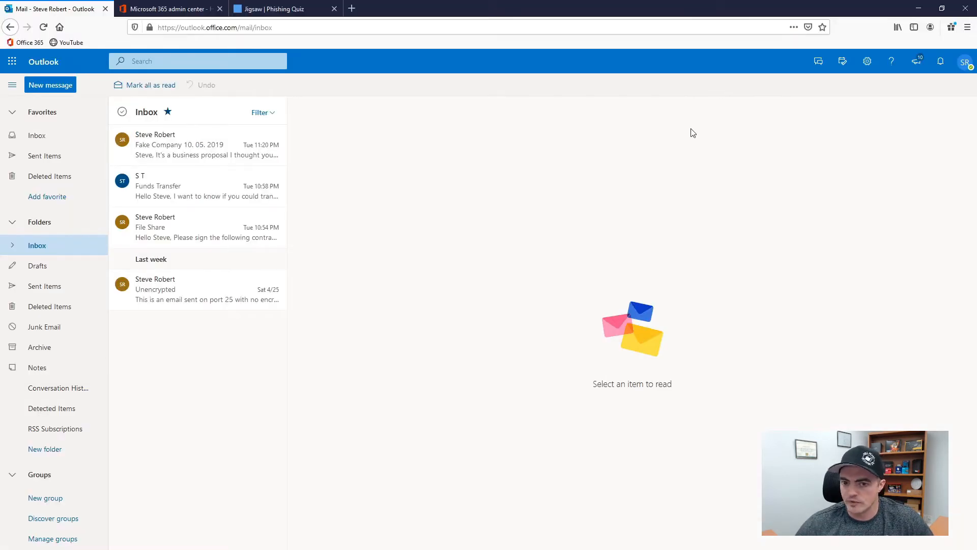
pyautogui.moveTo(951, 103)
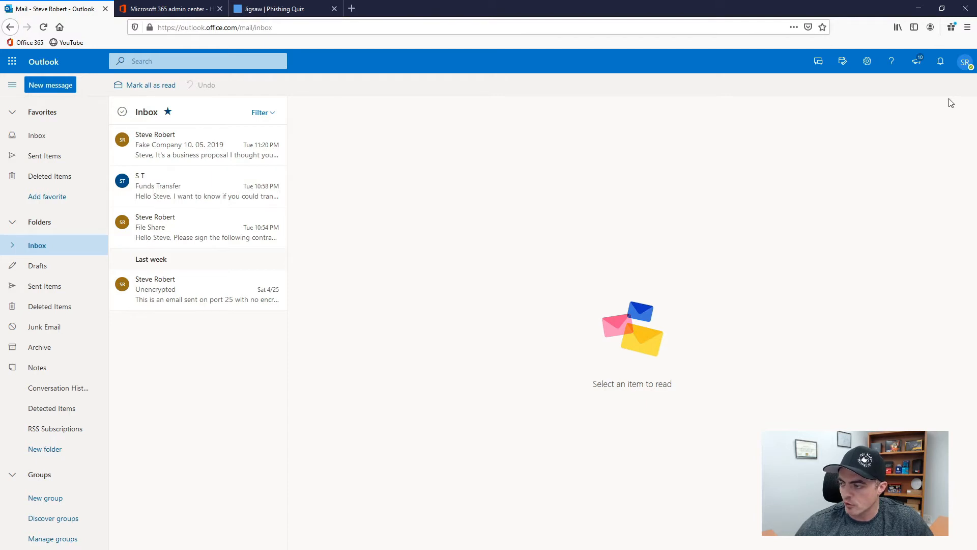
# Go from the profile menu to My account's Security & privacy page.
pyautogui.click(964, 61)
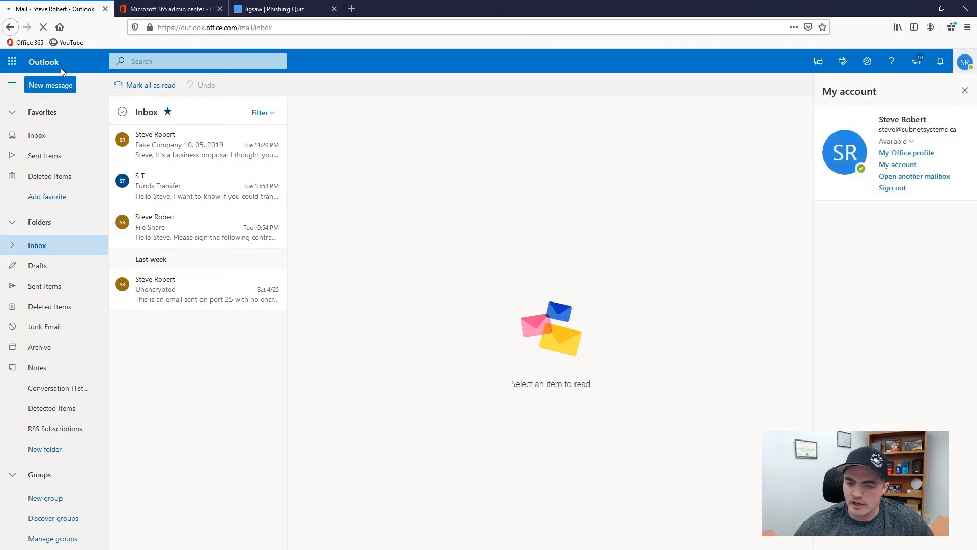
pyautogui.click(897, 165)
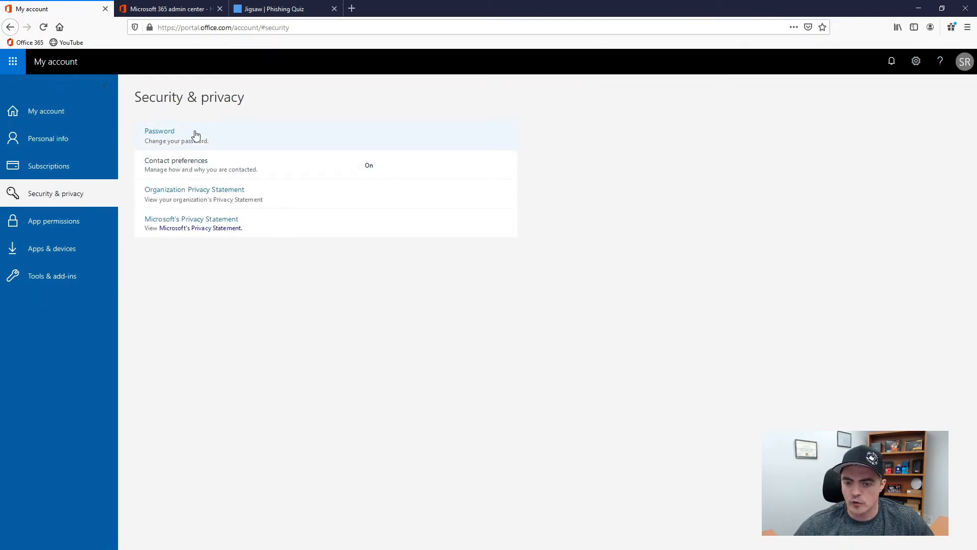
pyautogui.moveTo(161, 104)
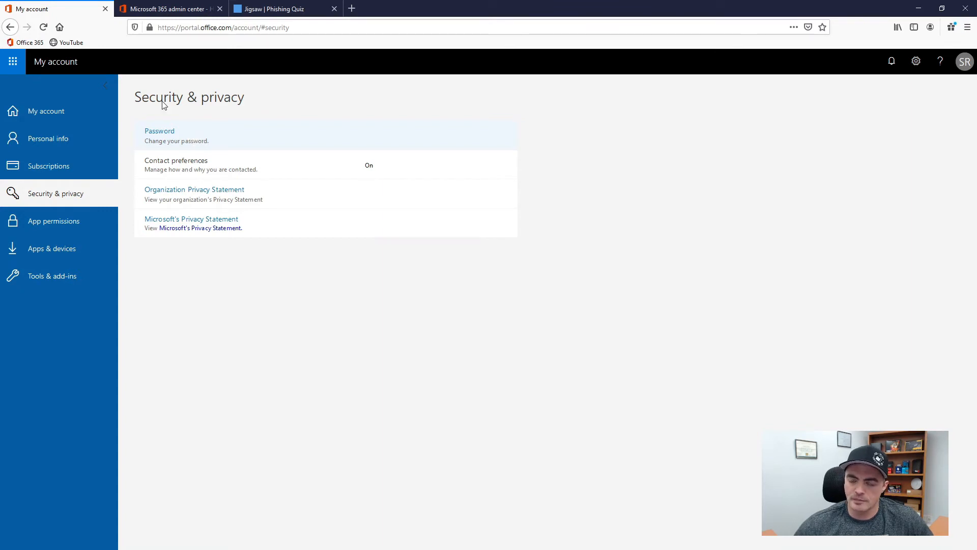
pyautogui.click(168, 9)
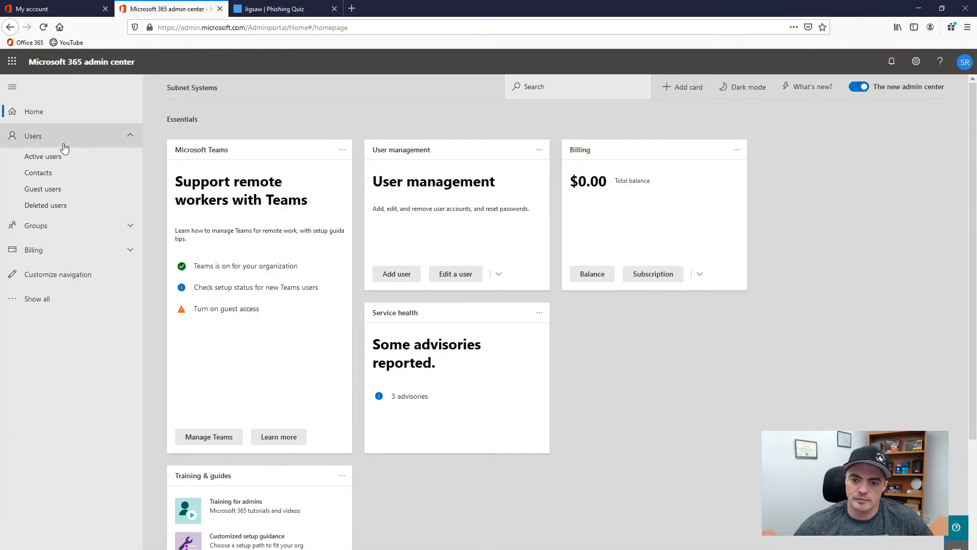
pyautogui.click(42, 156)
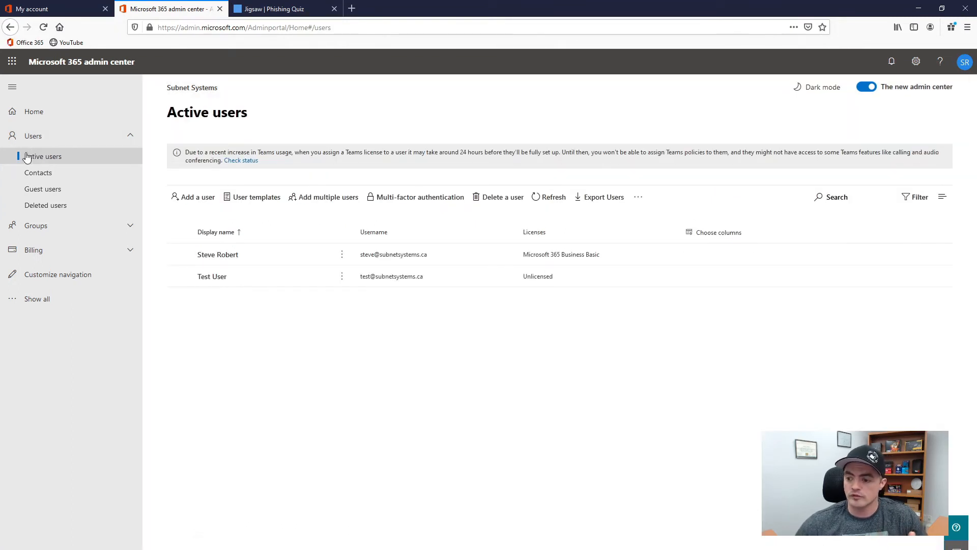
pyautogui.moveTo(325, 259)
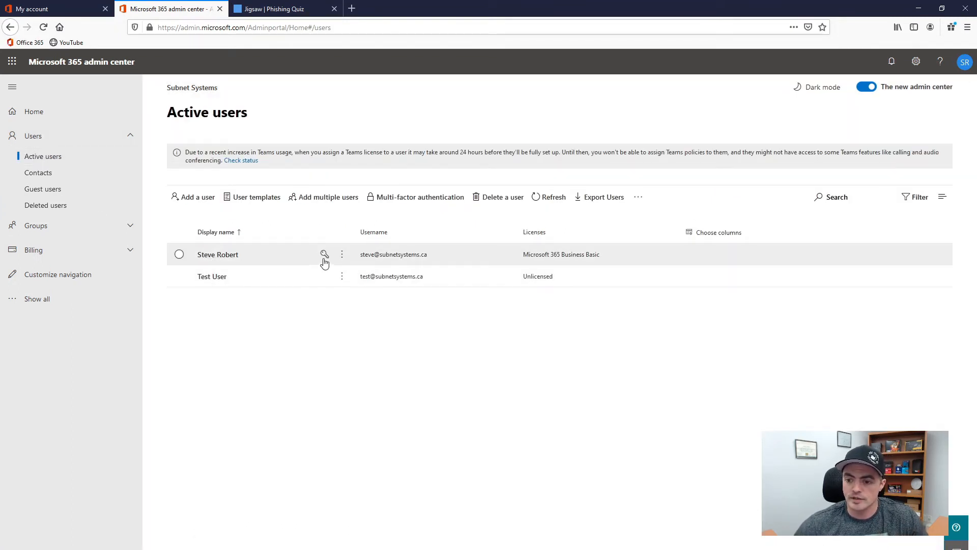
pyautogui.moveTo(324, 254)
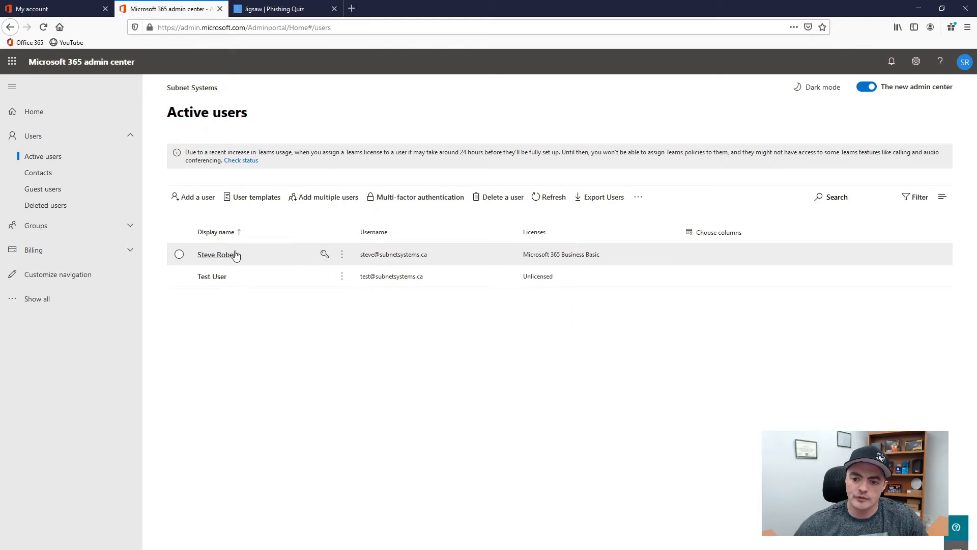
pyautogui.moveTo(230, 258)
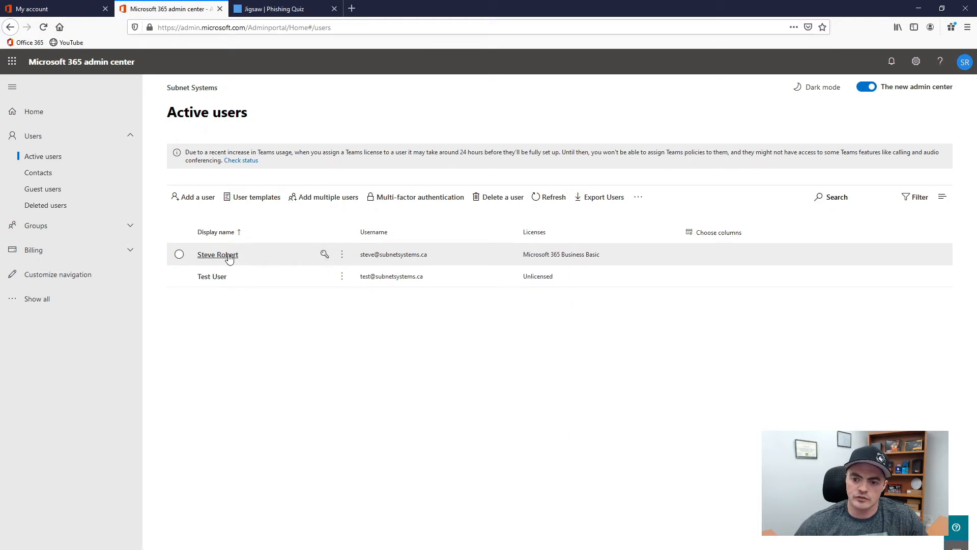
pyautogui.click(179, 254)
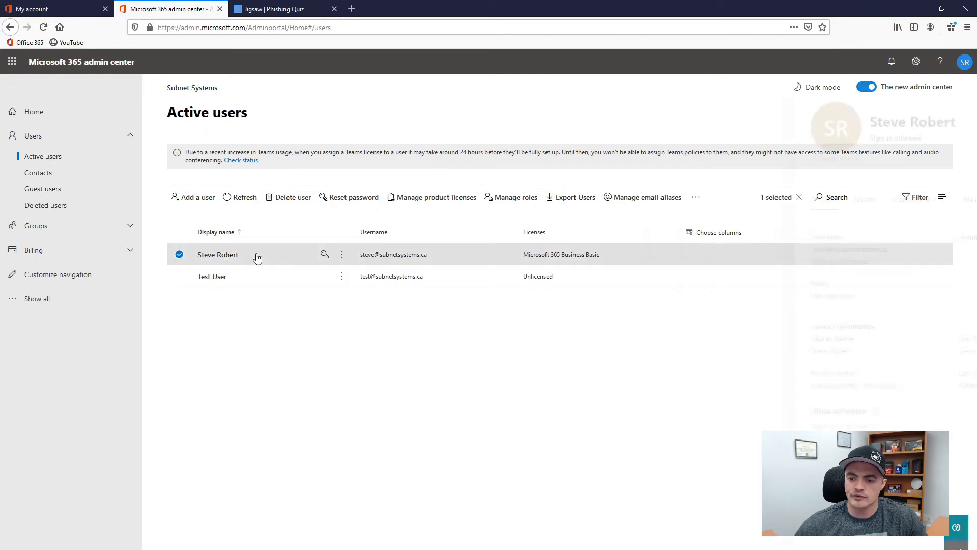
pyautogui.click(217, 255)
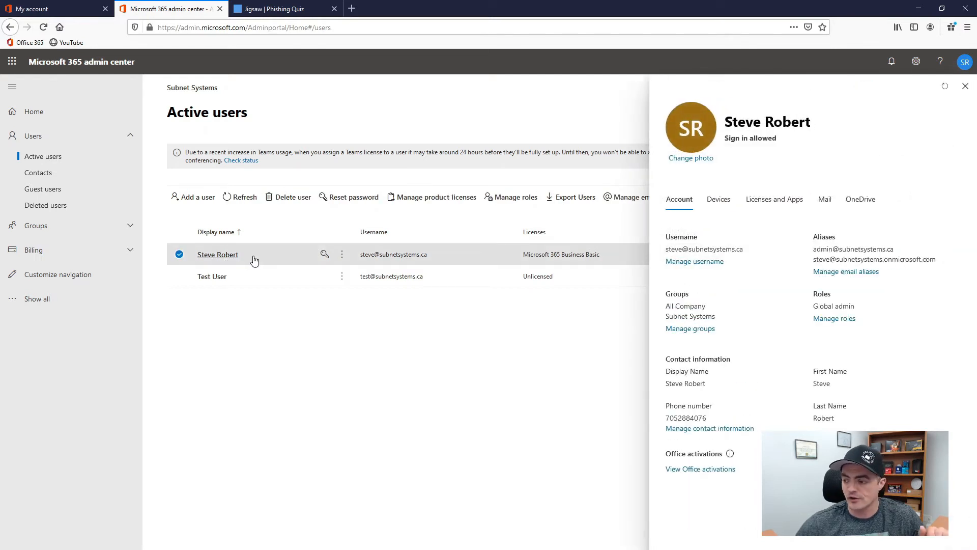
pyautogui.moveTo(878, 214)
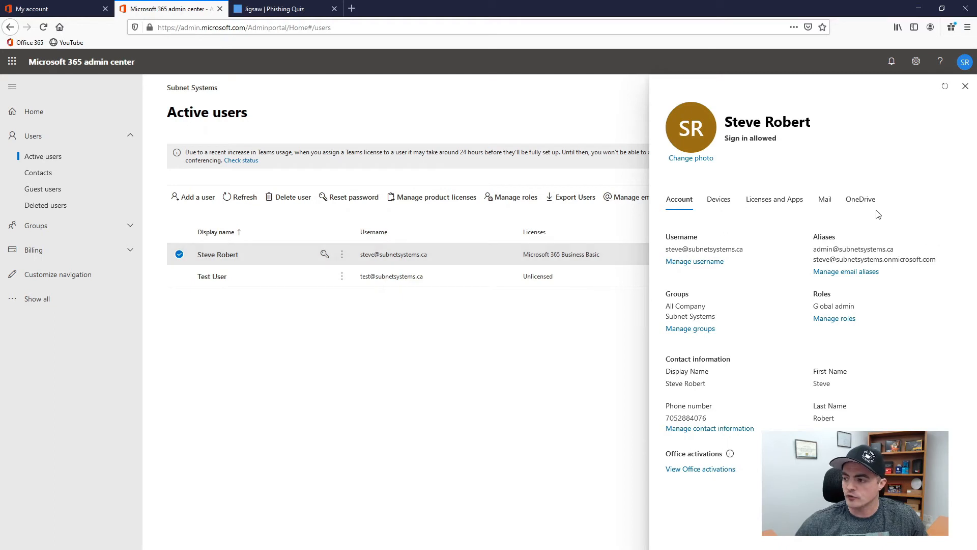
# View the OneDrive tab's Sign-out option, then close the user panel.
pyautogui.click(860, 199)
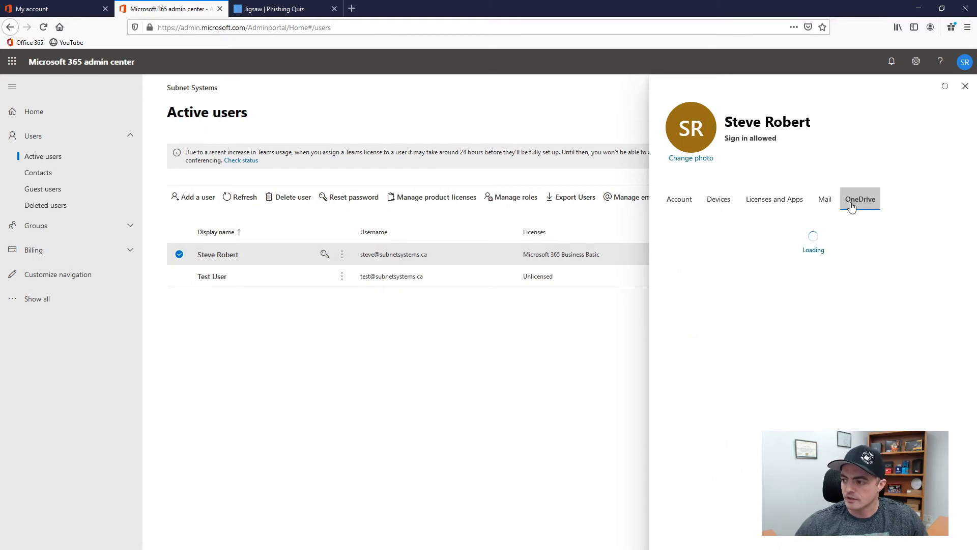
pyautogui.click(860, 199)
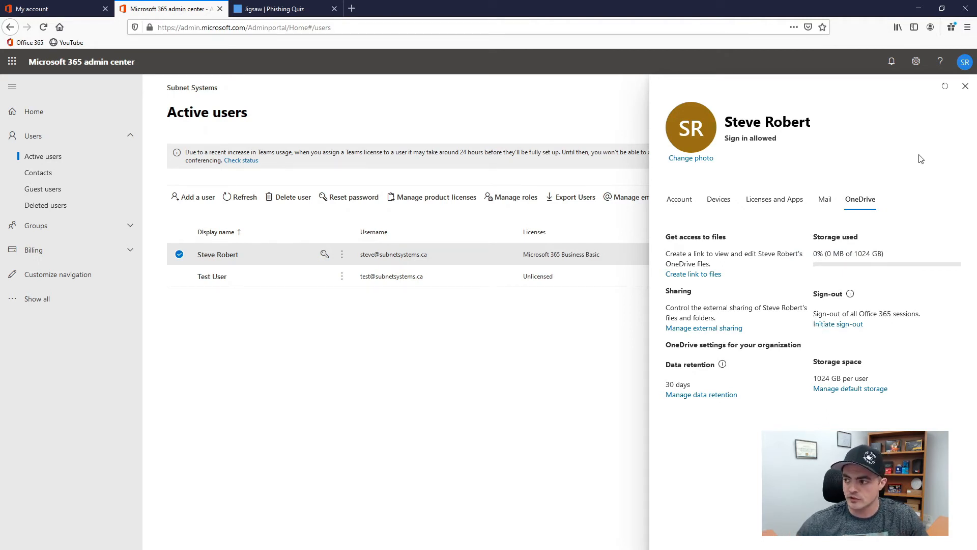
pyautogui.click(965, 85)
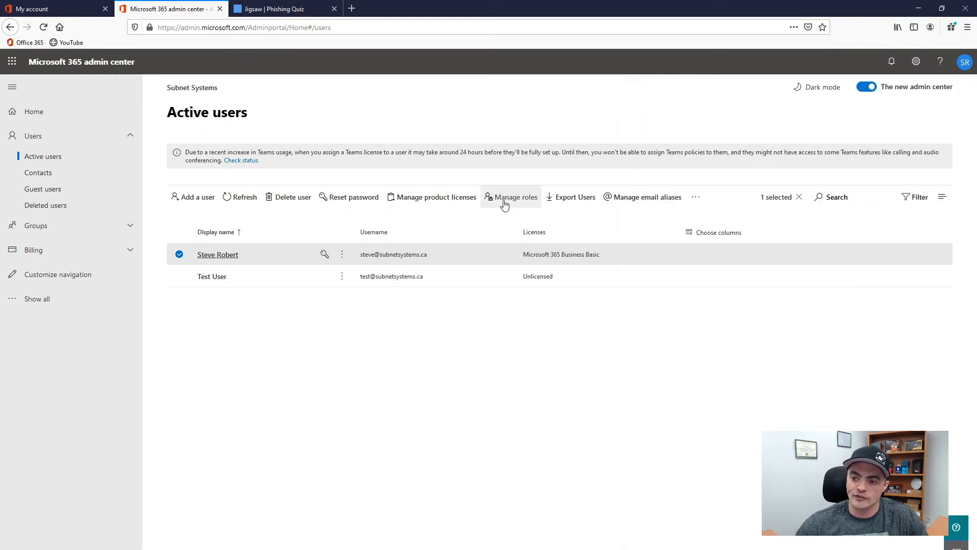
pyautogui.moveTo(485, 186)
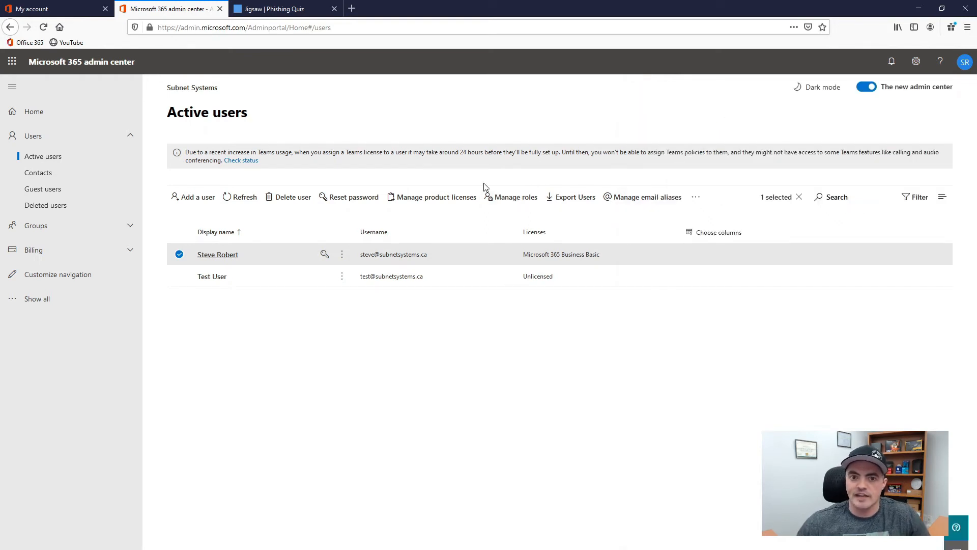
# Open the Microsoft 365 app launcher to reach Outlook.
pyautogui.click(12, 61)
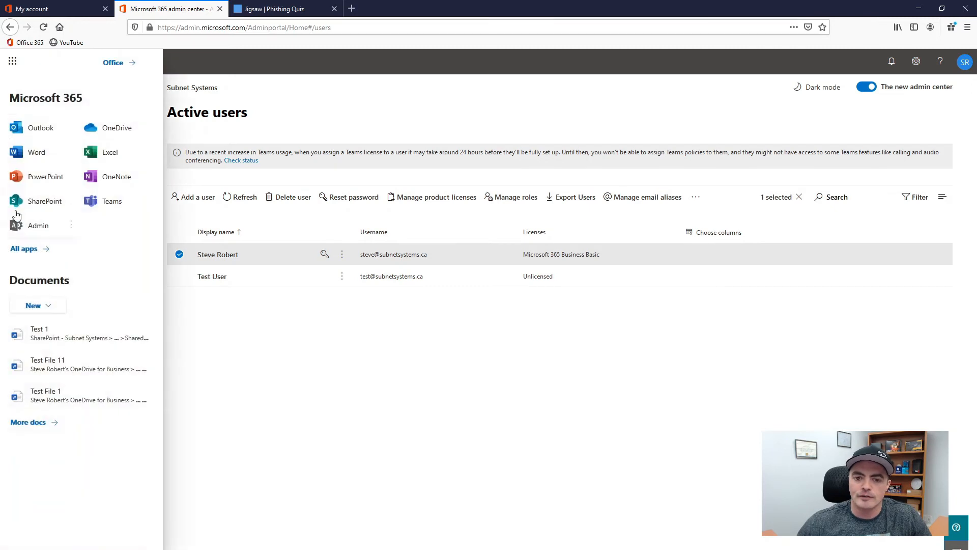
pyautogui.moveTo(34, 190)
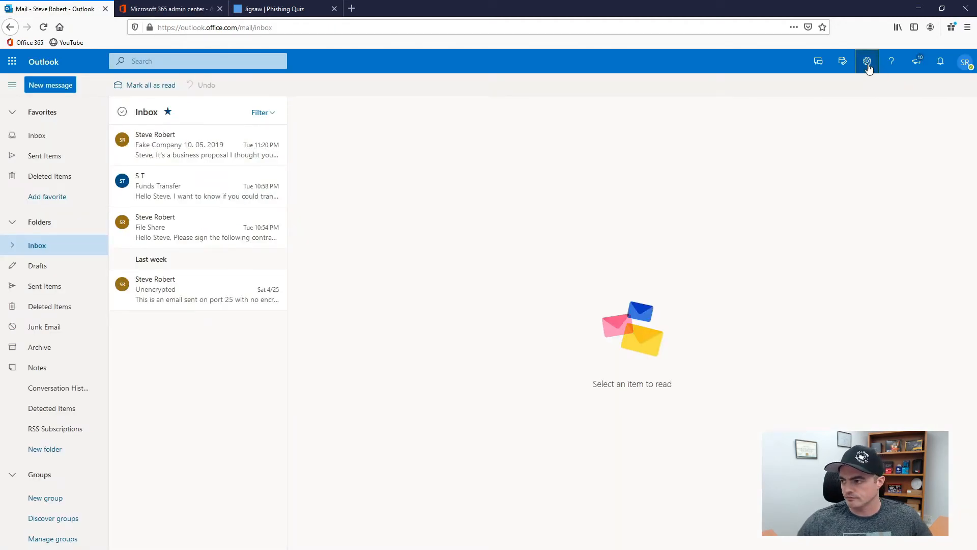
# Open all Outlook settings at Mail > Rules to reveal the two inbox rules.
pyautogui.click(866, 61)
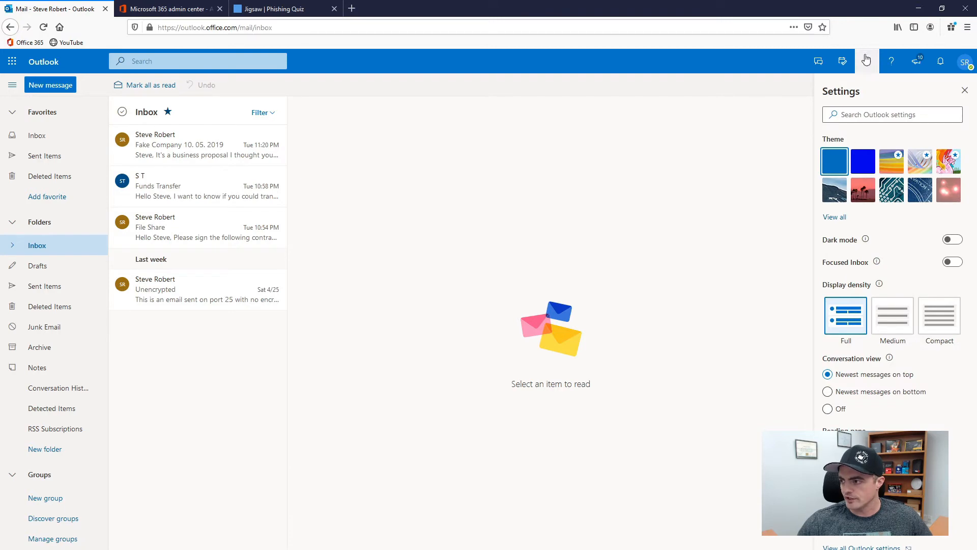
pyautogui.click(867, 61)
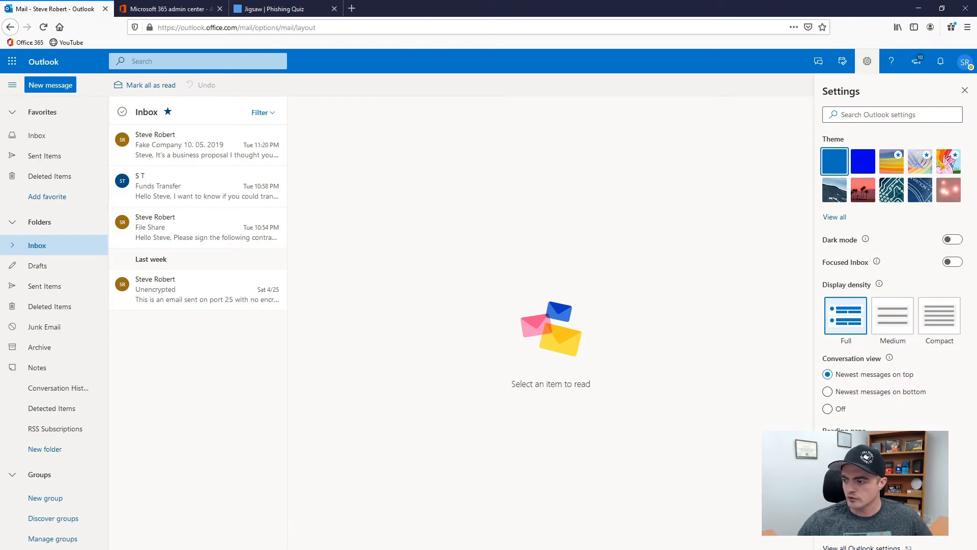
pyautogui.click(294, 143)
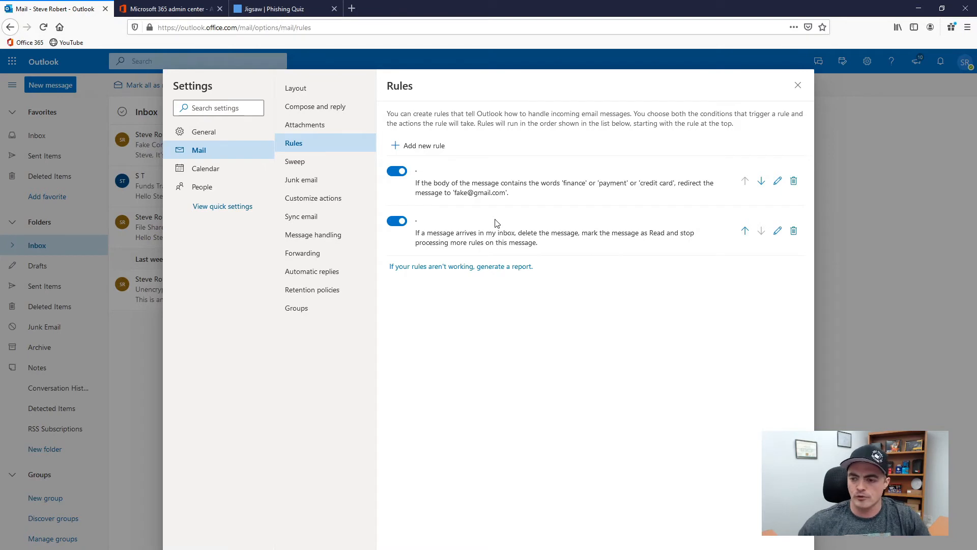
pyautogui.moveTo(435, 247)
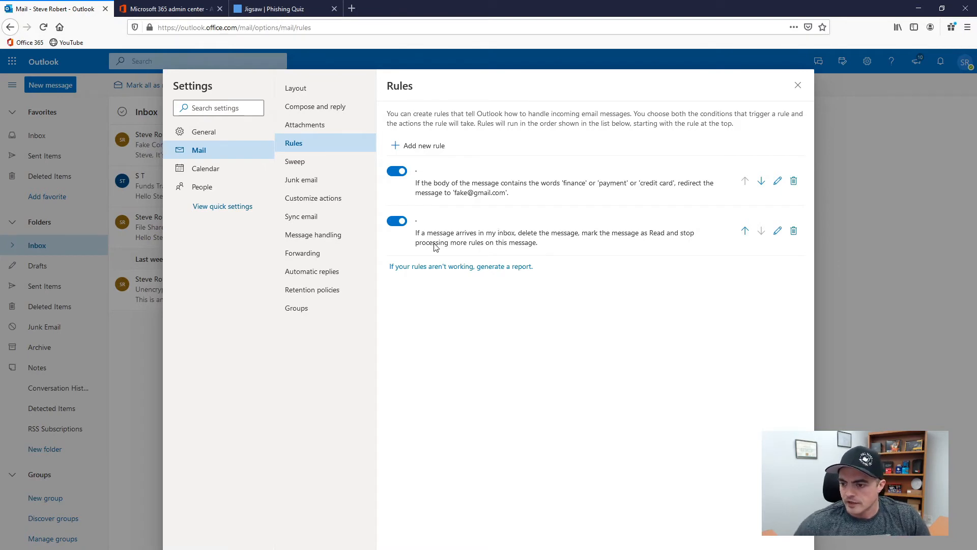
pyautogui.moveTo(543, 243)
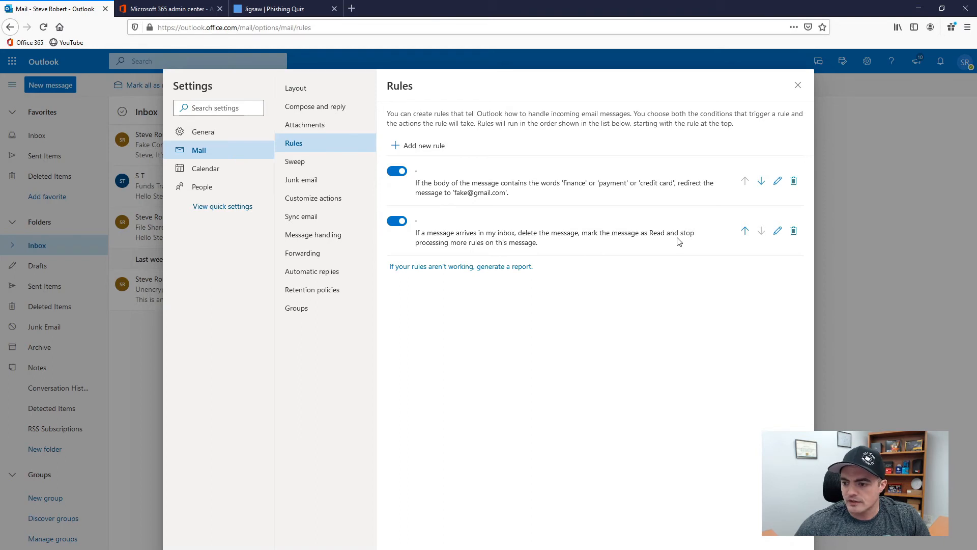
pyautogui.moveTo(470, 242)
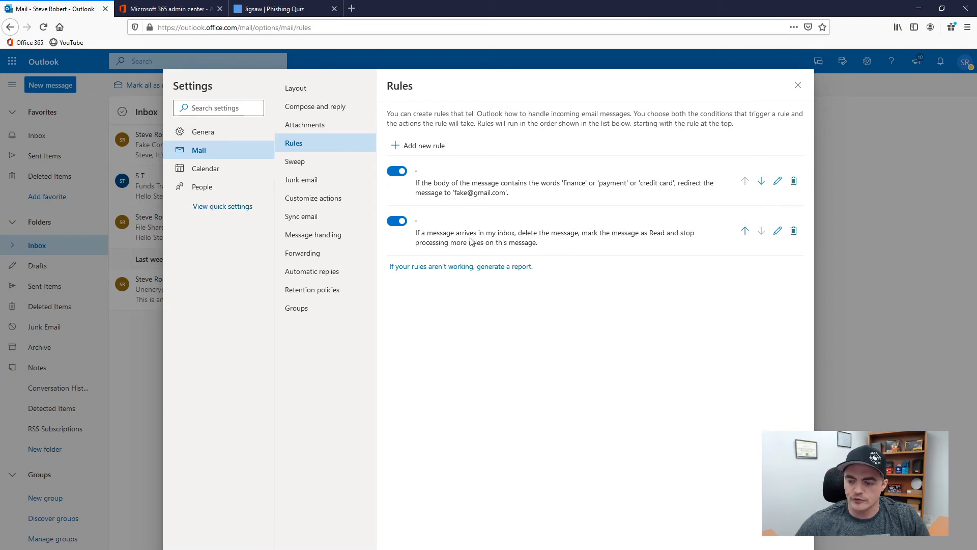